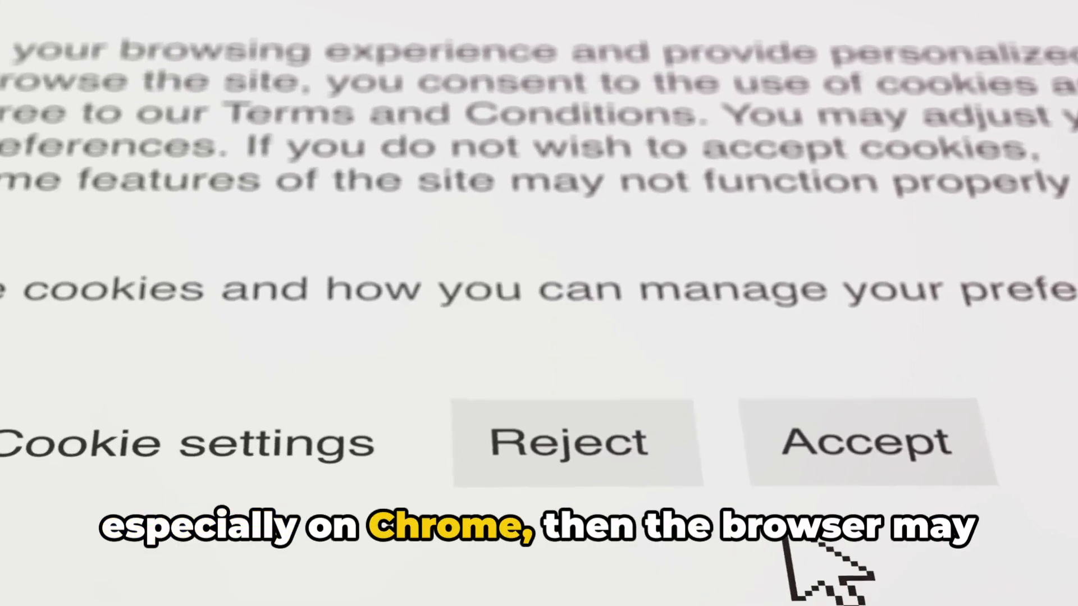
Step: Accept the website's cookies on the consent banner
click(869, 440)
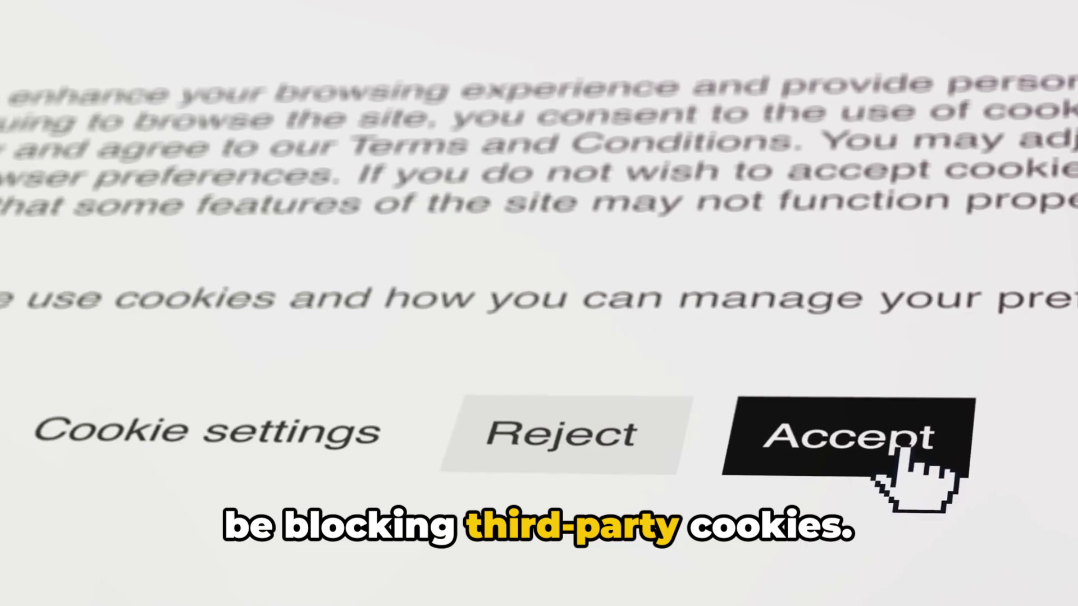